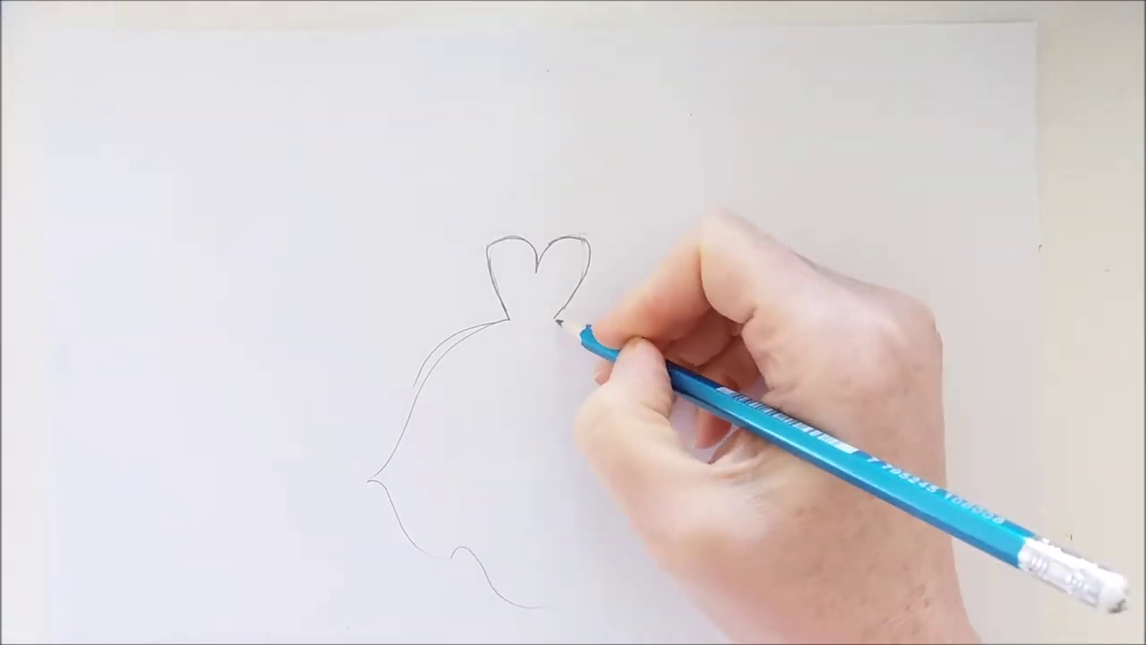
drag(574, 323, 667, 484)
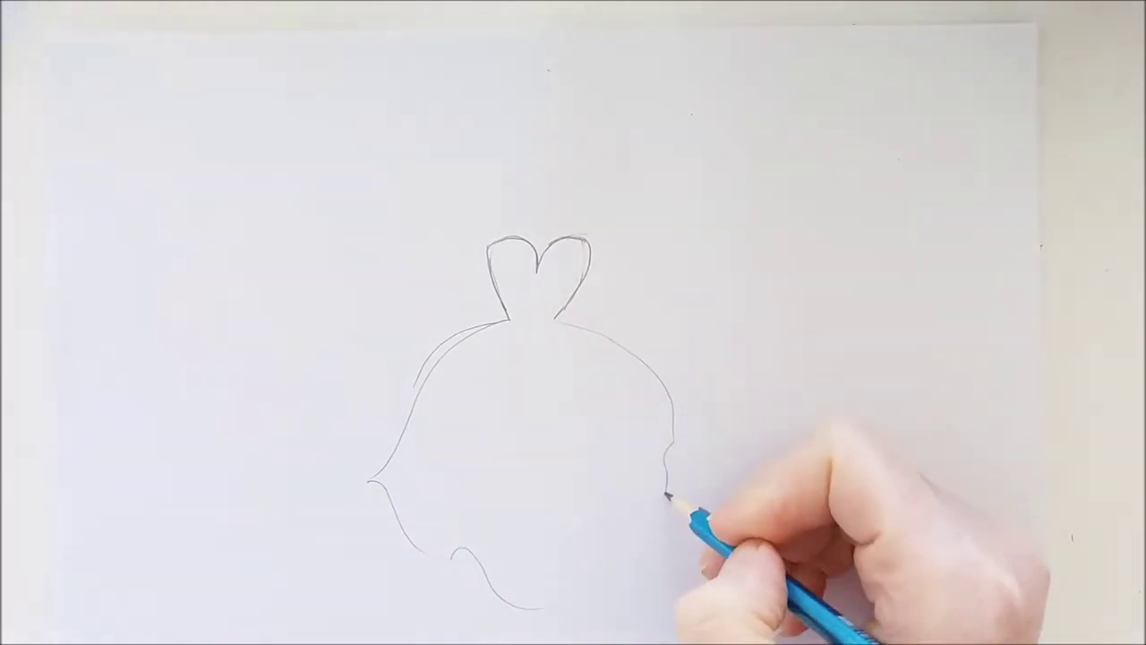